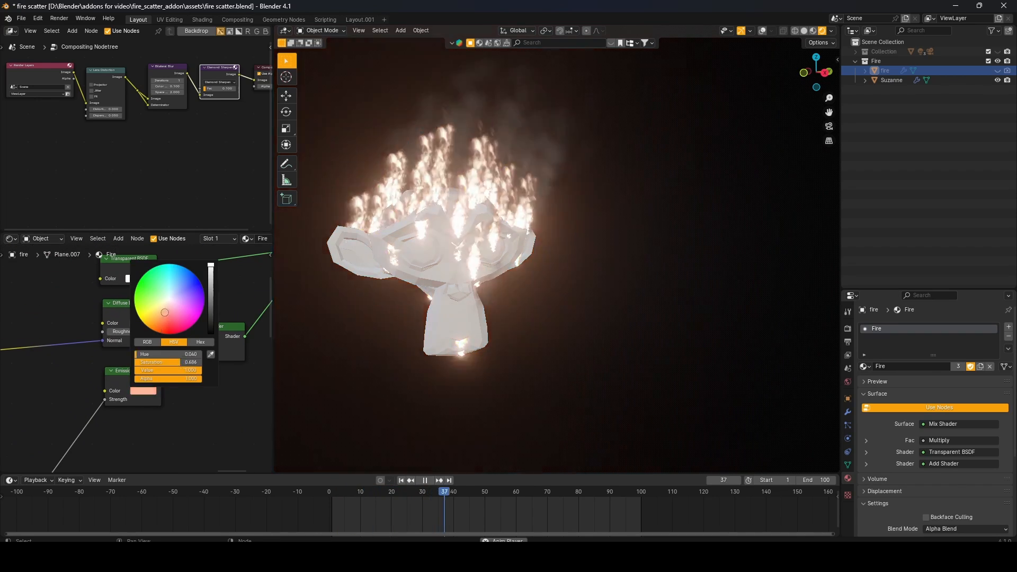
Step: Play the animated bird flock demo, then bring up the Bird Generator's Gumroad page
click(183, 300)
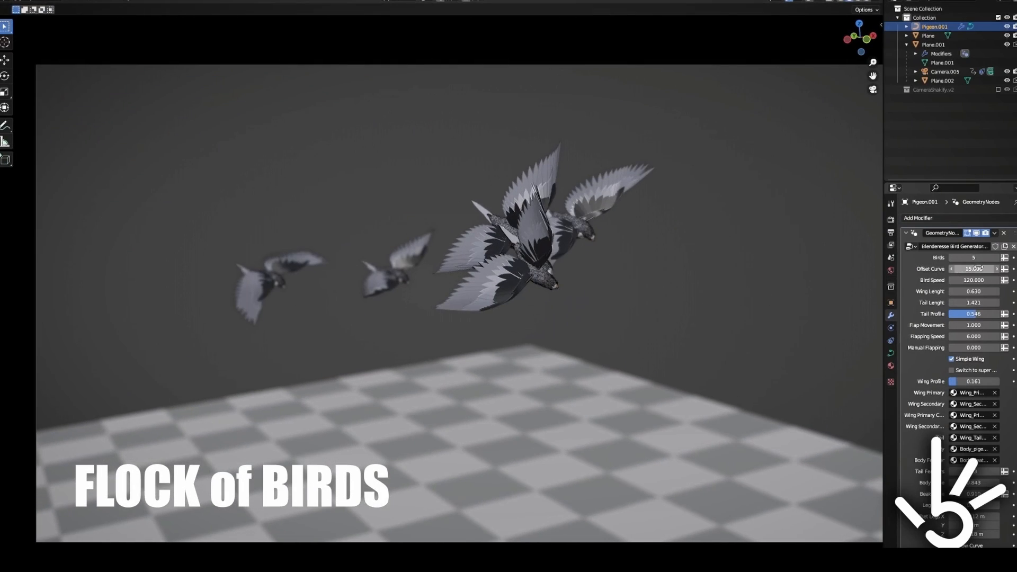
click(973, 257)
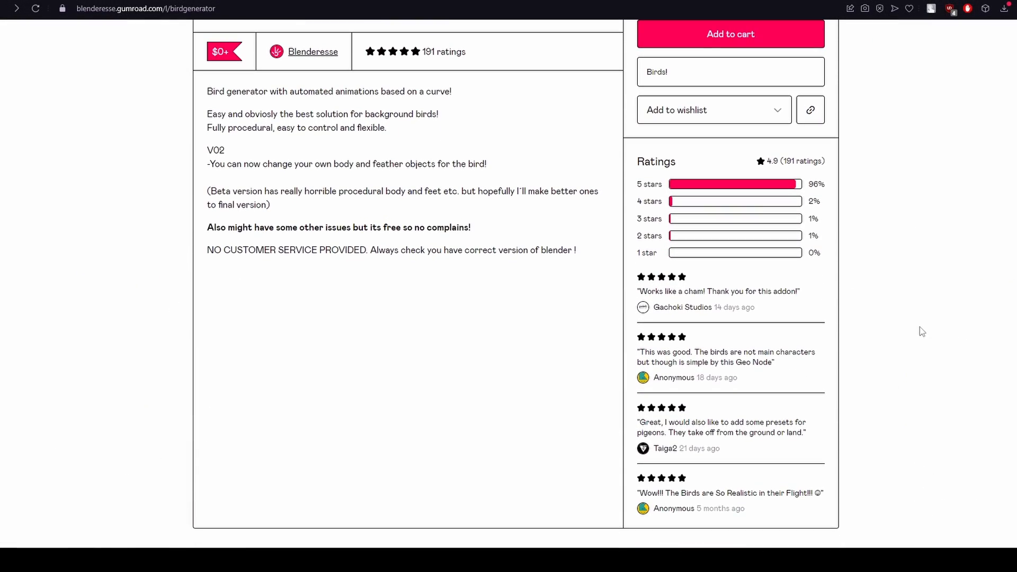
Step: Scroll the pay-what-you-want Bird Generator listing, then return to the feathered birds close-up
scroll(up, 3)
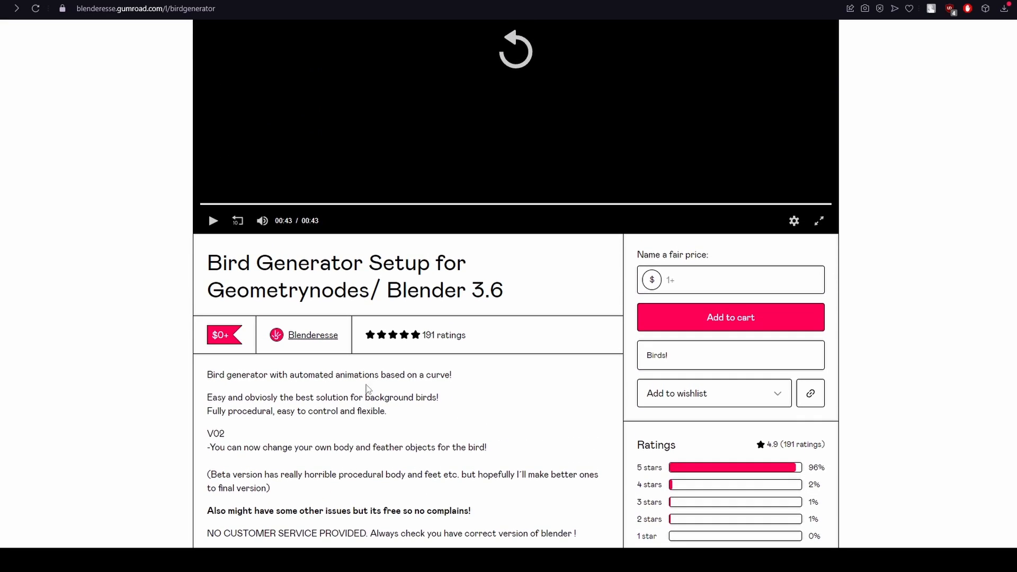
scroll(down, 3)
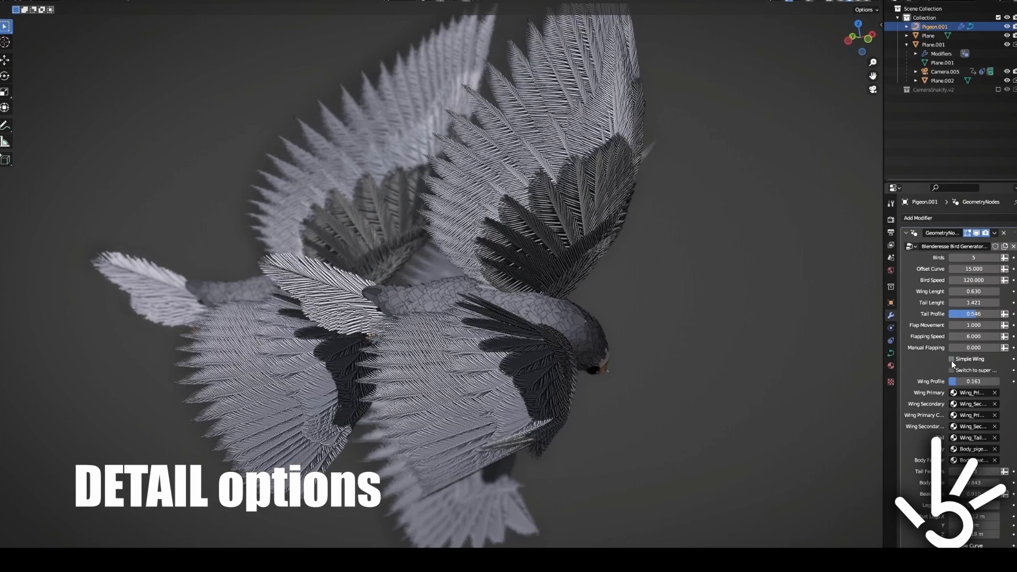
click(951, 359)
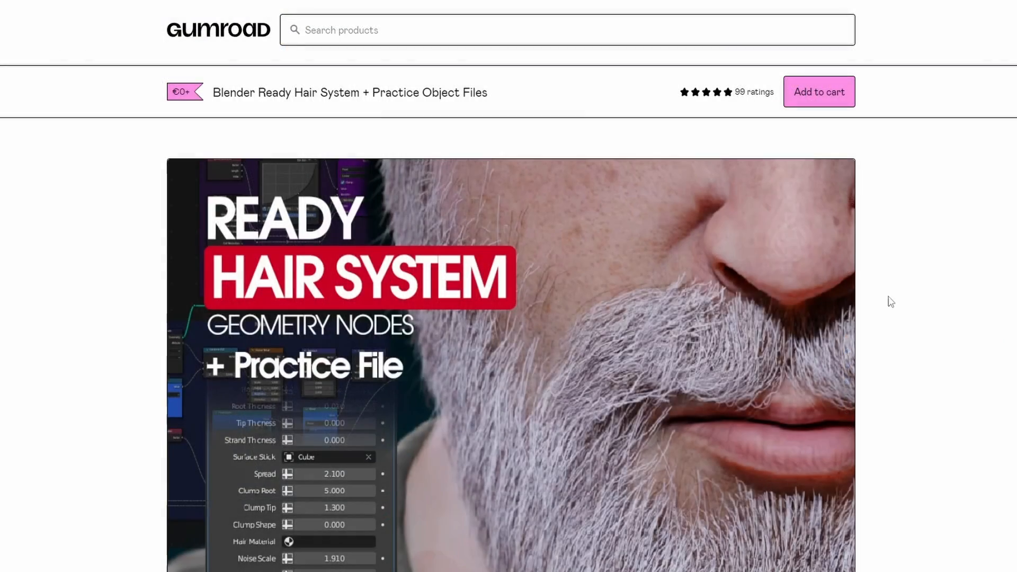
Step: Scroll the Ready Hair System page down past its description to the pricing tiers
scroll(down, 3)
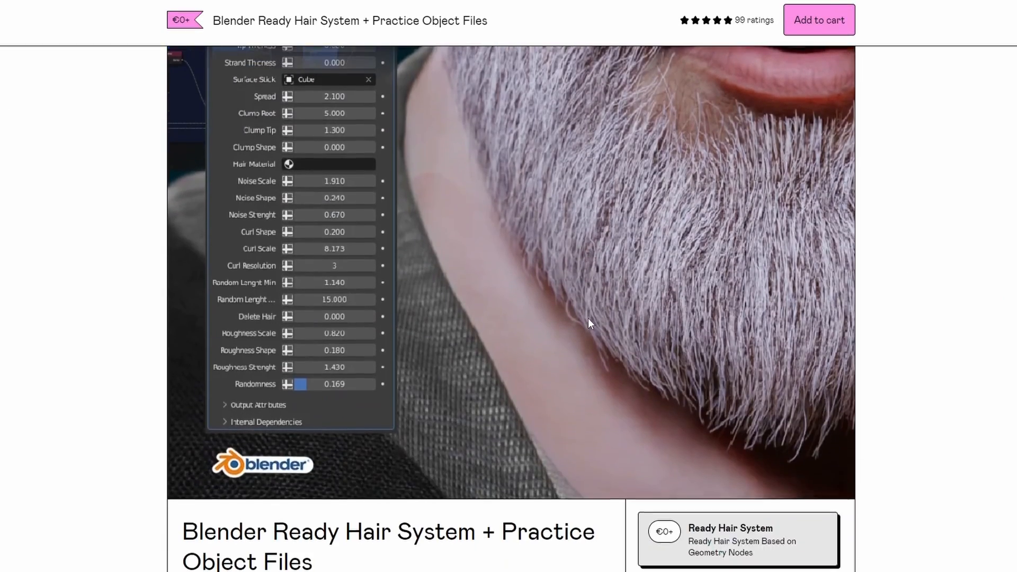
scroll(down, 3)
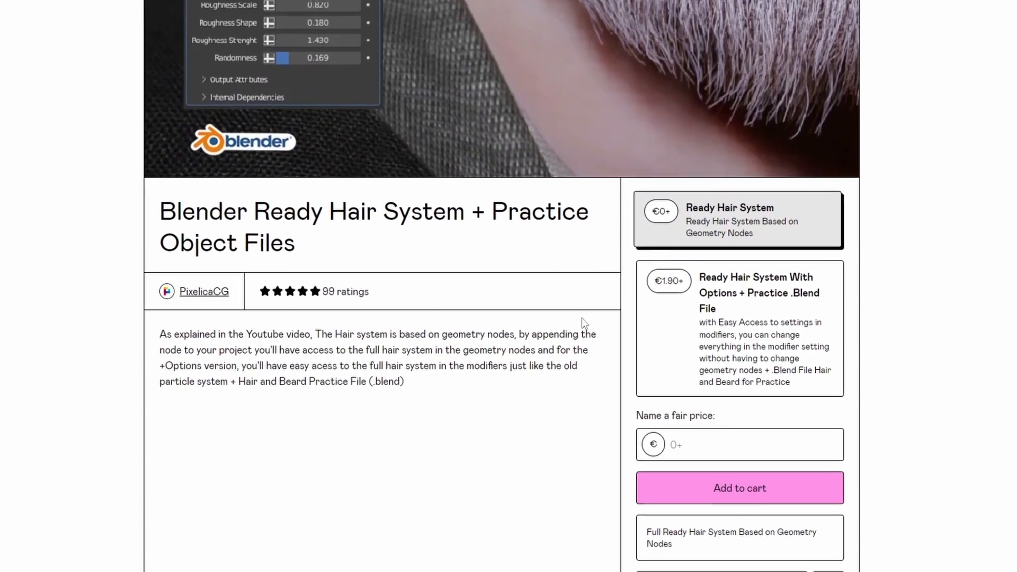
scroll(down, 3)
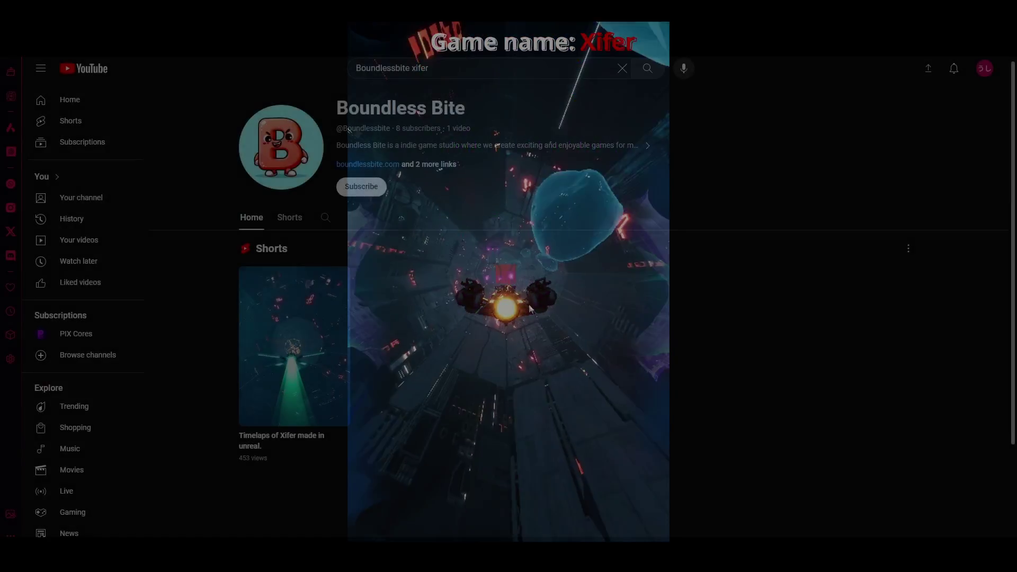
Step: Go from the Boundless Bite YouTube channel to Xifer's Google Play listing
click(361, 187)
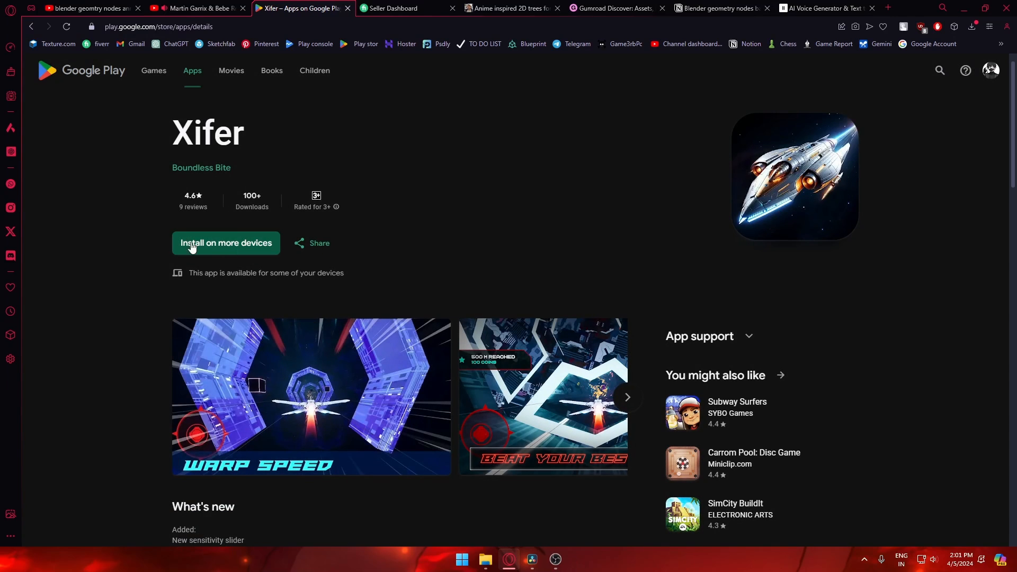
mouse_move(216, 249)
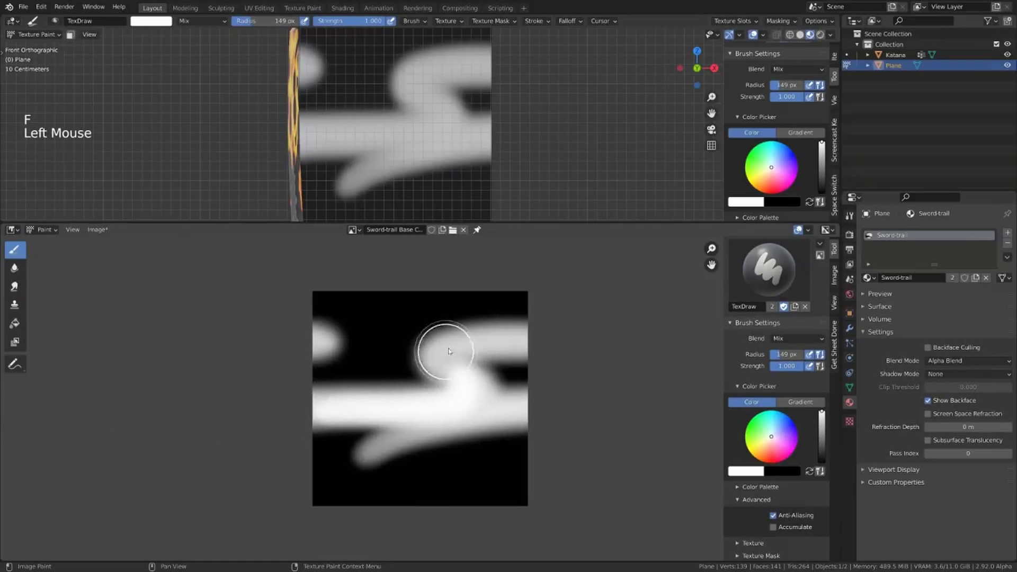
Step: Apply a Trail_Blade material, then load the knight scene with Trail_Blade_Particles embers
key(ctrl+z)
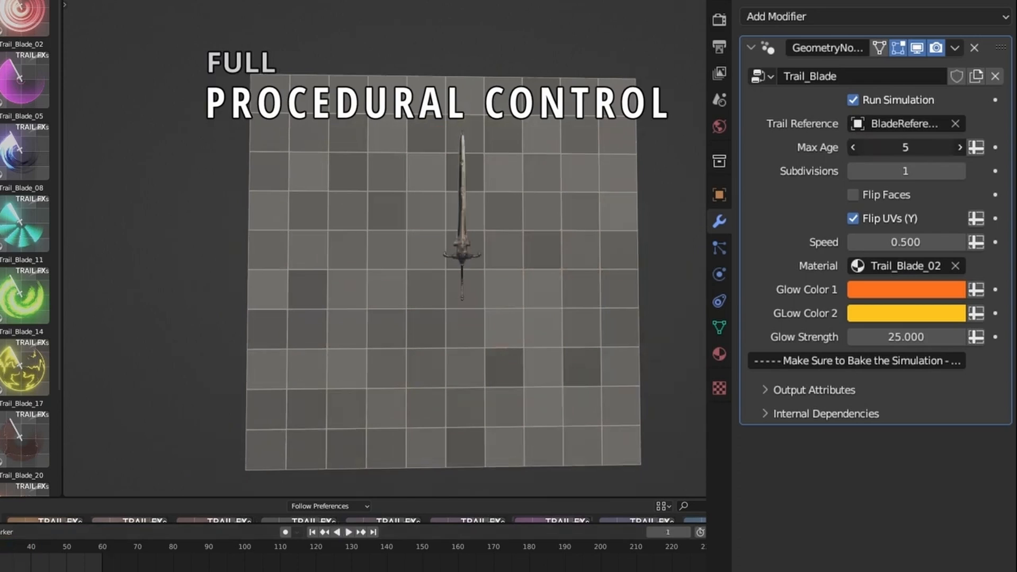
click(906, 280)
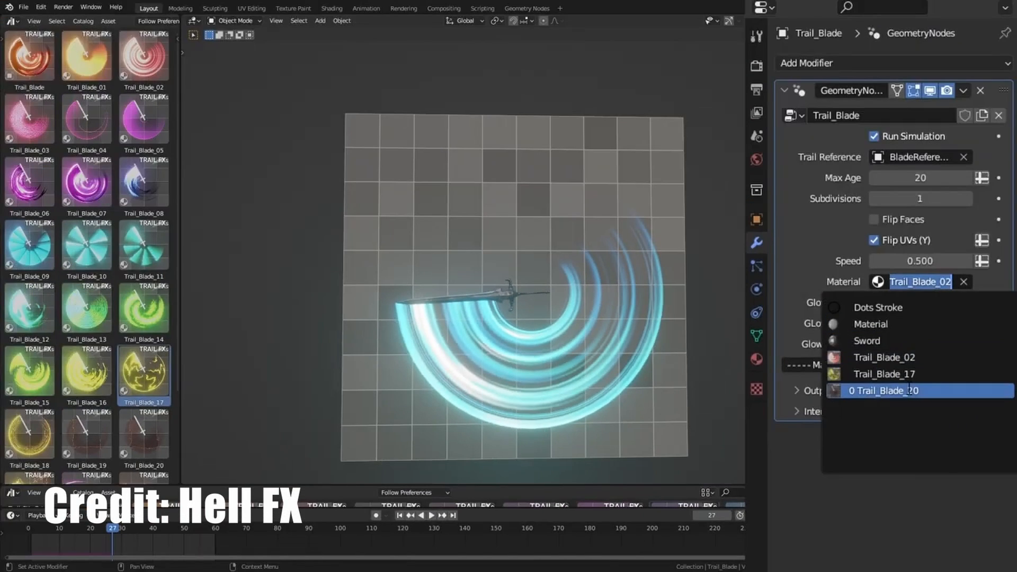
click(883, 374)
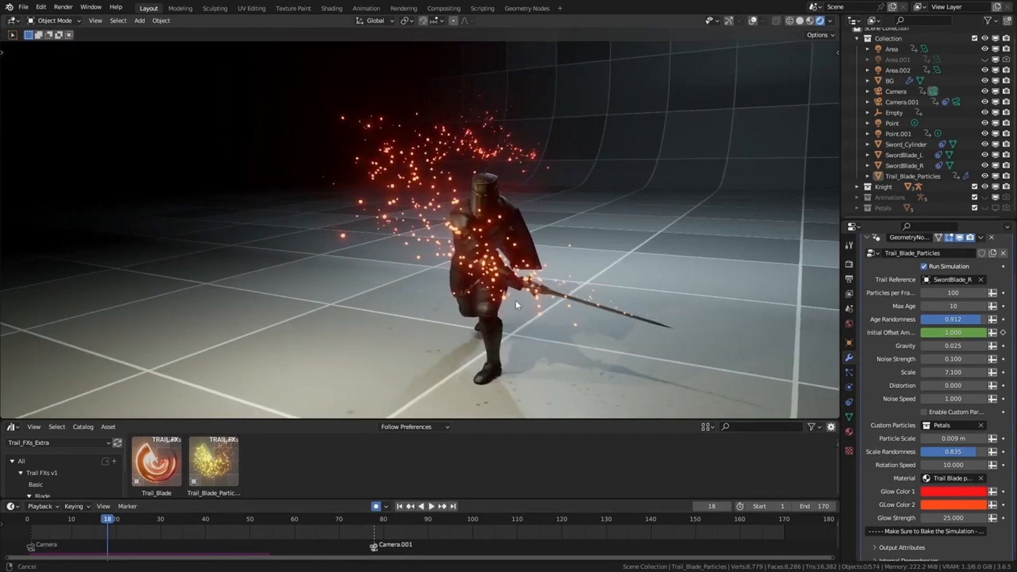
click(918, 295)
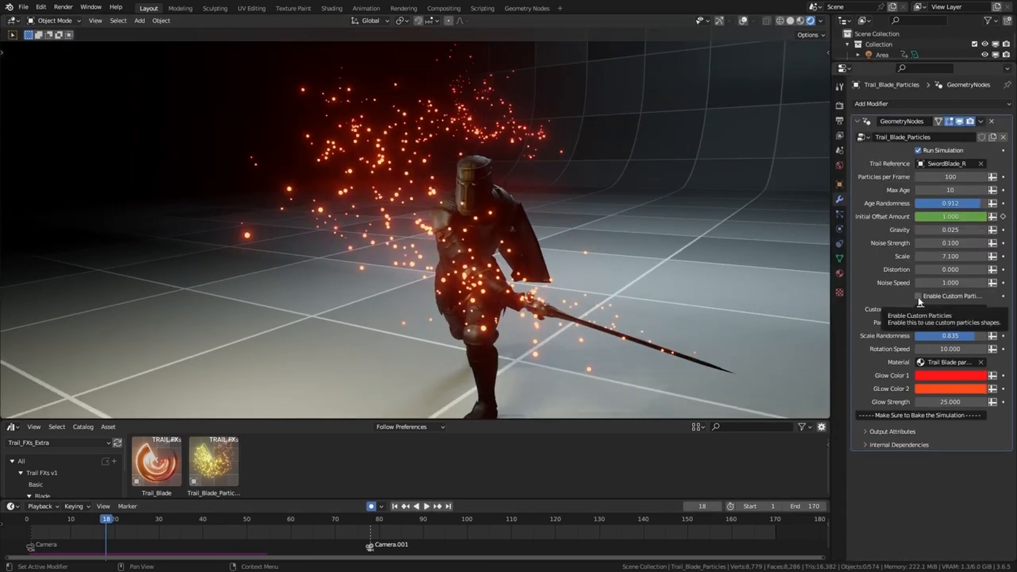
click(910, 295)
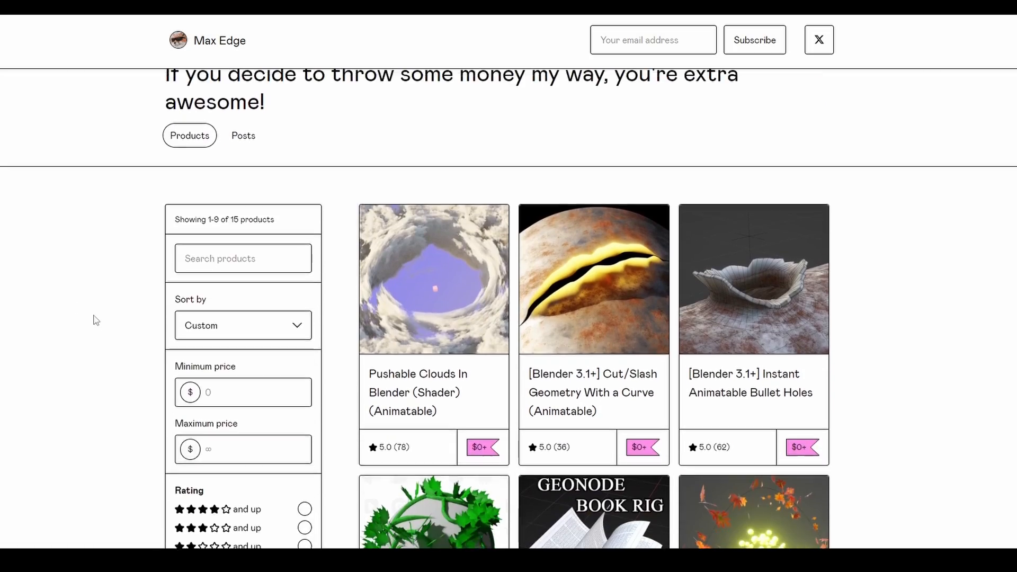
Step: Scroll the storefront past the Liquid On Curve, Water Splash and Eye Rig listings
scroll(down, 3)
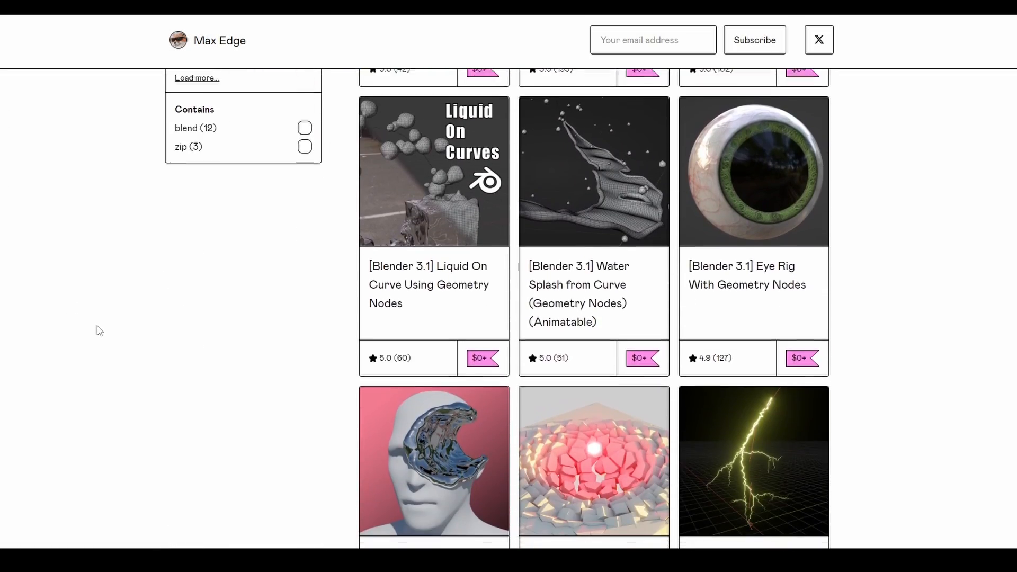
scroll(up, 3)
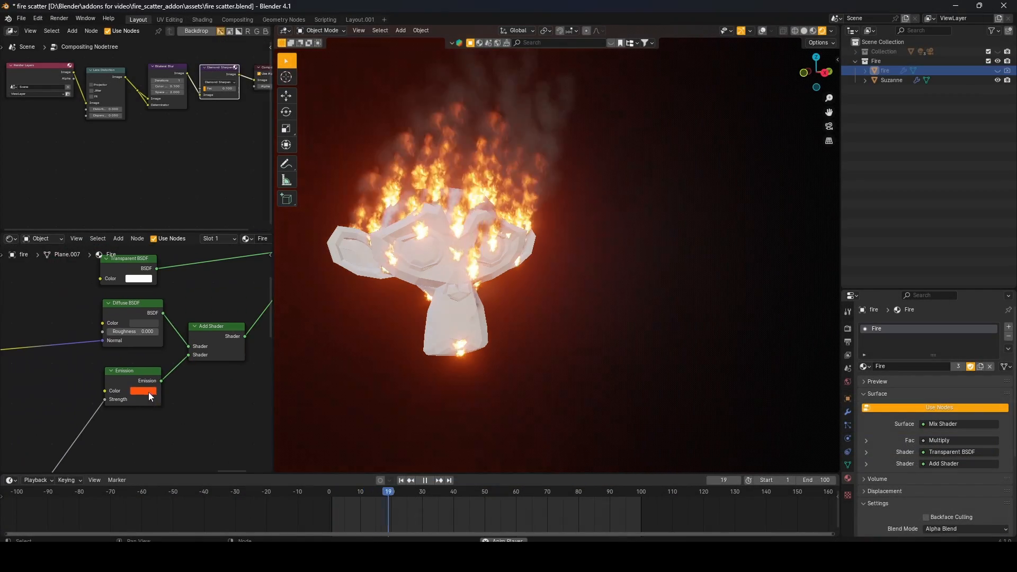
Step: Turn Suzanne's fire purple and show the fire modifier's resolution, lifetime, rise and spread
click(144, 390)
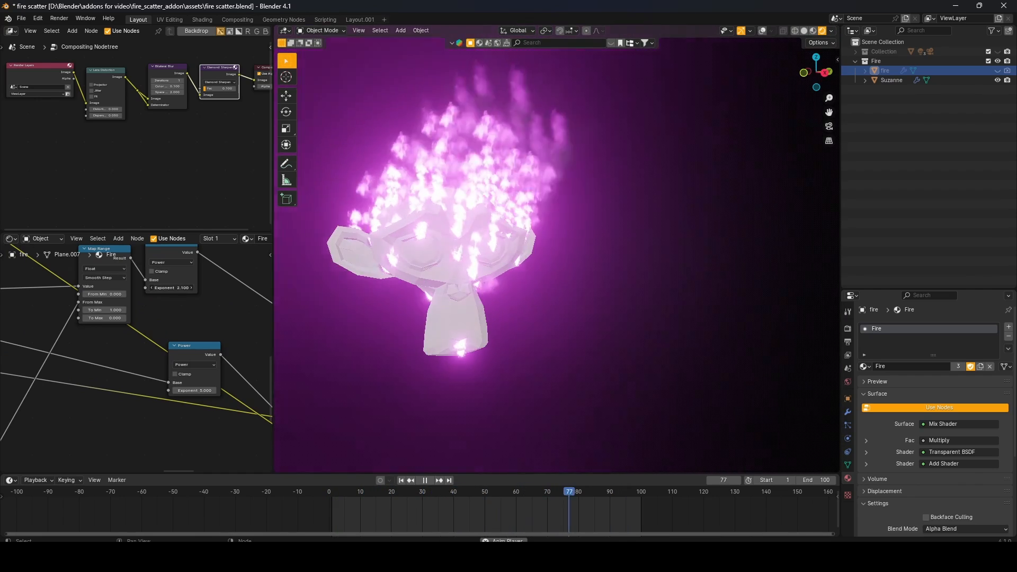
click(484, 490)
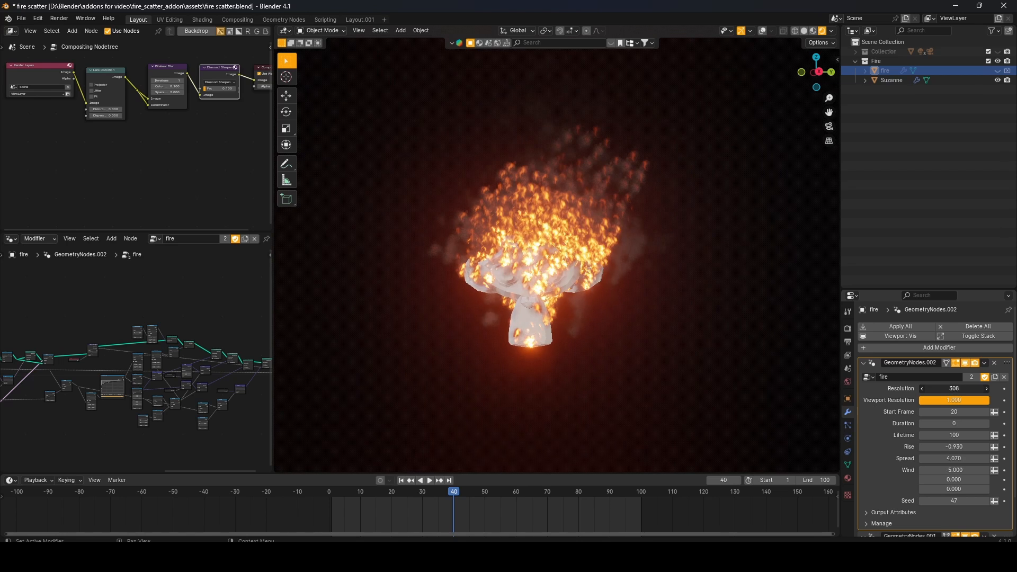
Step: Maximize the fire modifier's geometry-nodes editor to fill the whole window
click(953, 387)
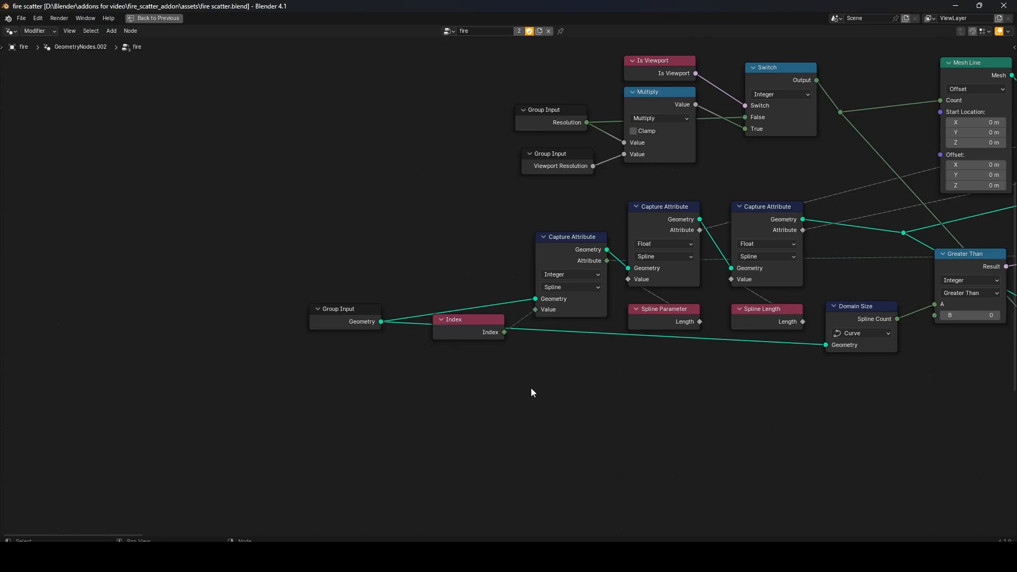
Step: Zoom out over the fire node tree, restore the layout, and show Fire Scatter's density and colour options
scroll(down, 3)
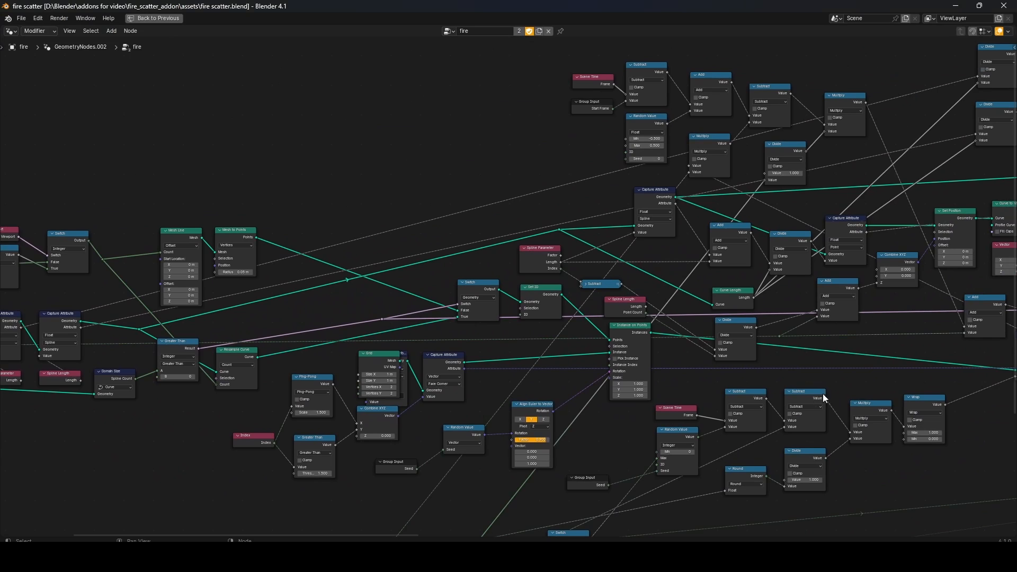
scroll(down, 3)
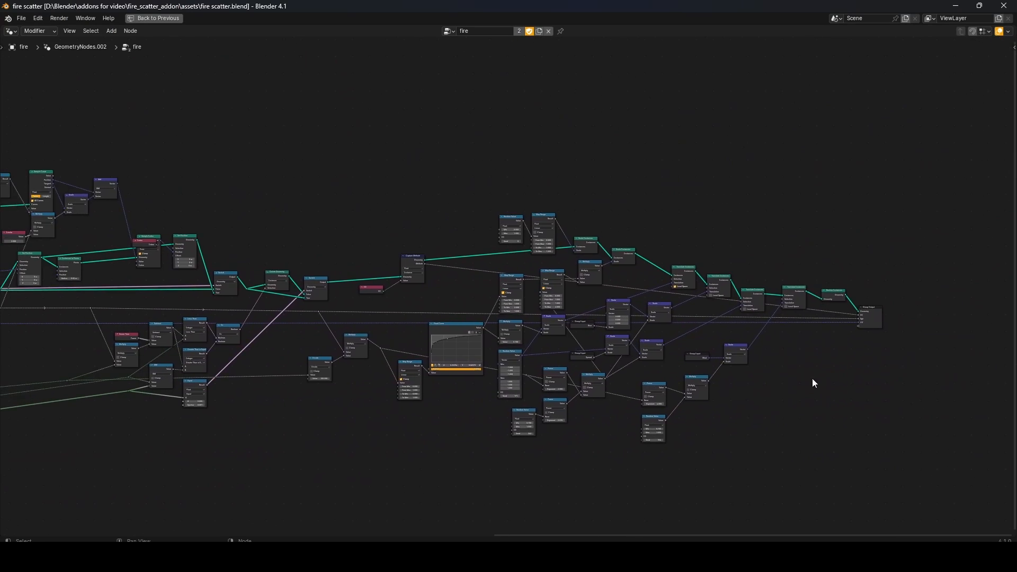
click(137, 19)
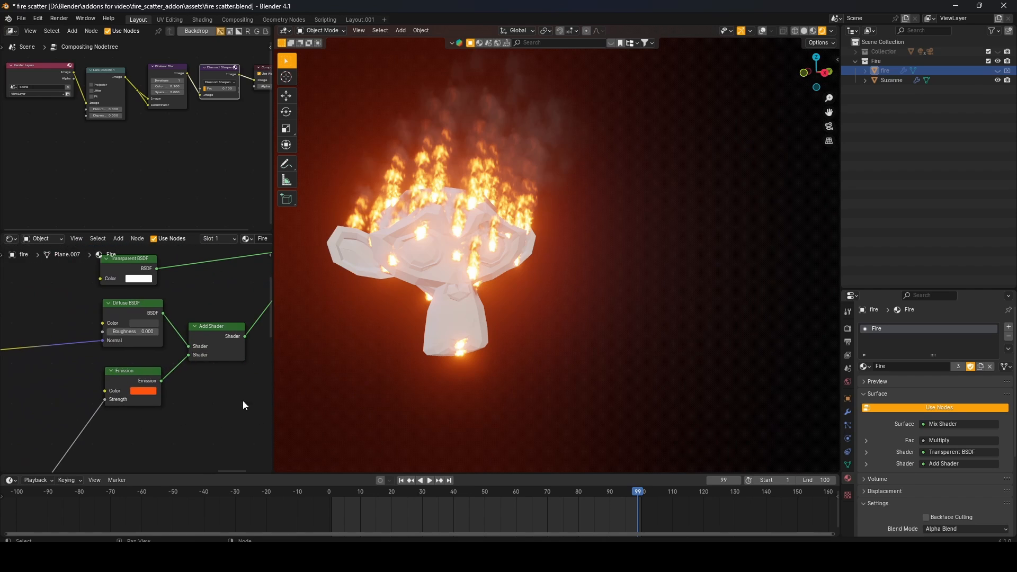
click(142, 390)
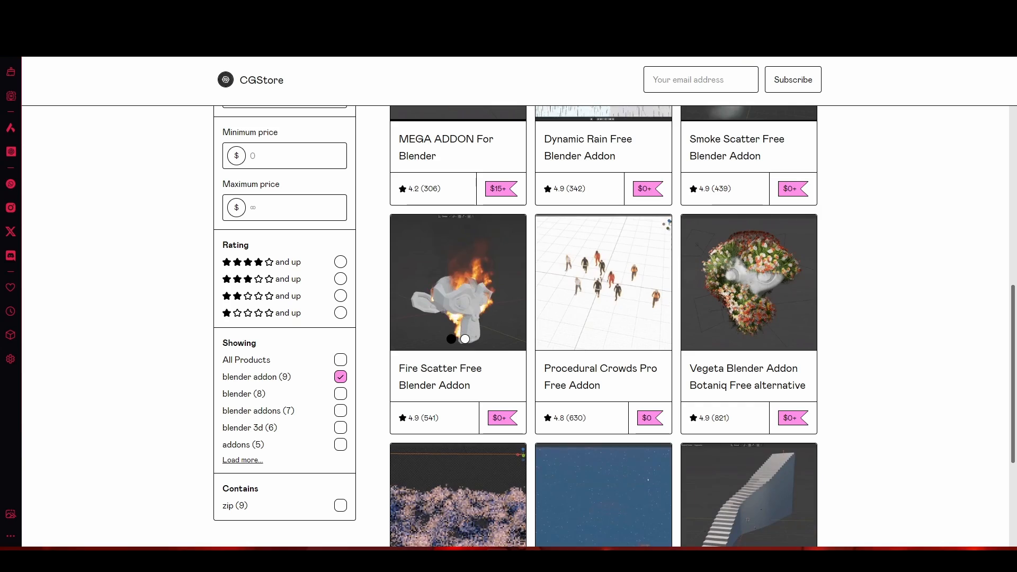
scroll(up, 3)
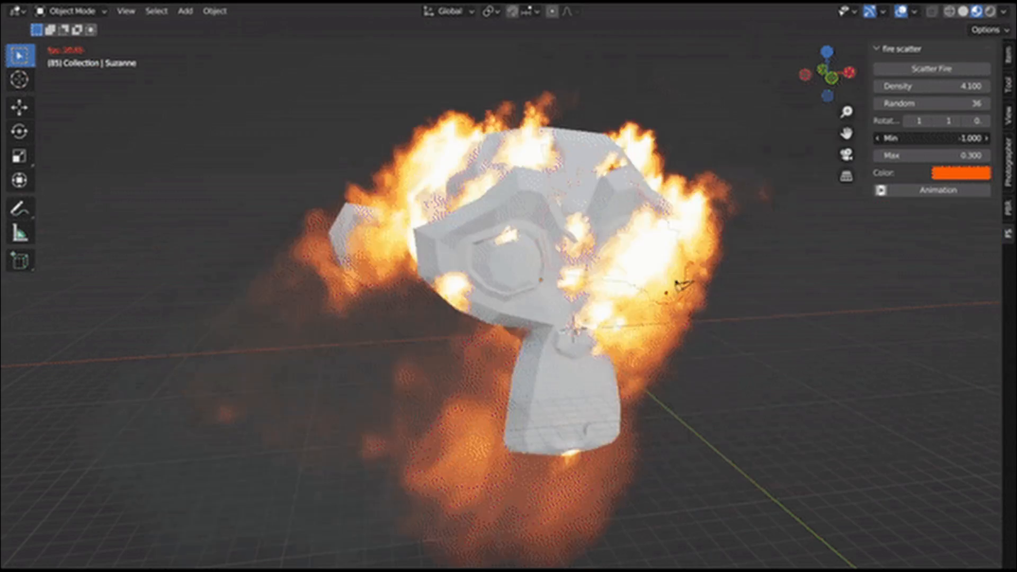
Step: Scatter fire over Suzanne using the Scatter Fire button in the Fire Scatter tab
click(963, 173)
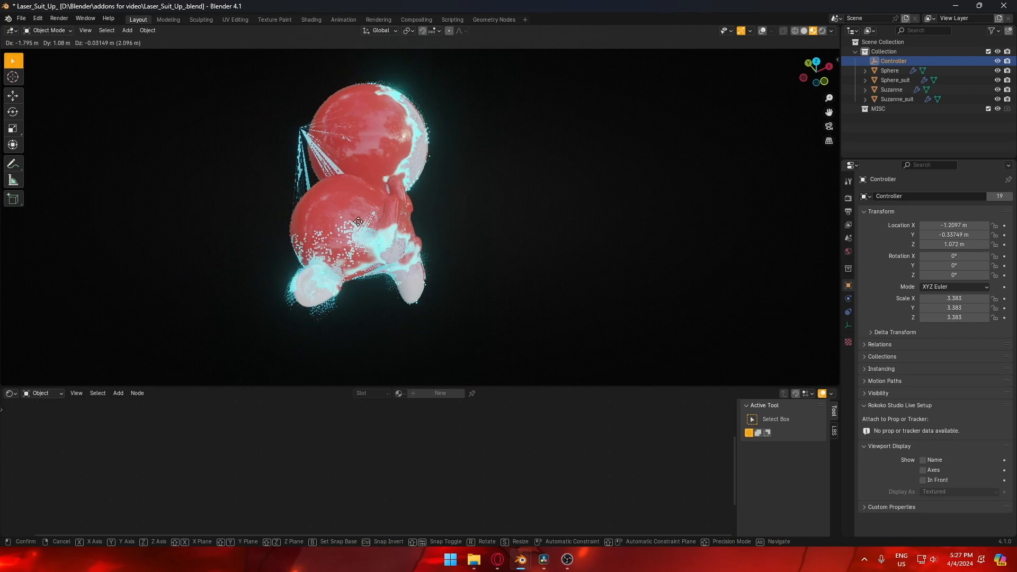
mouse_move(362, 208)
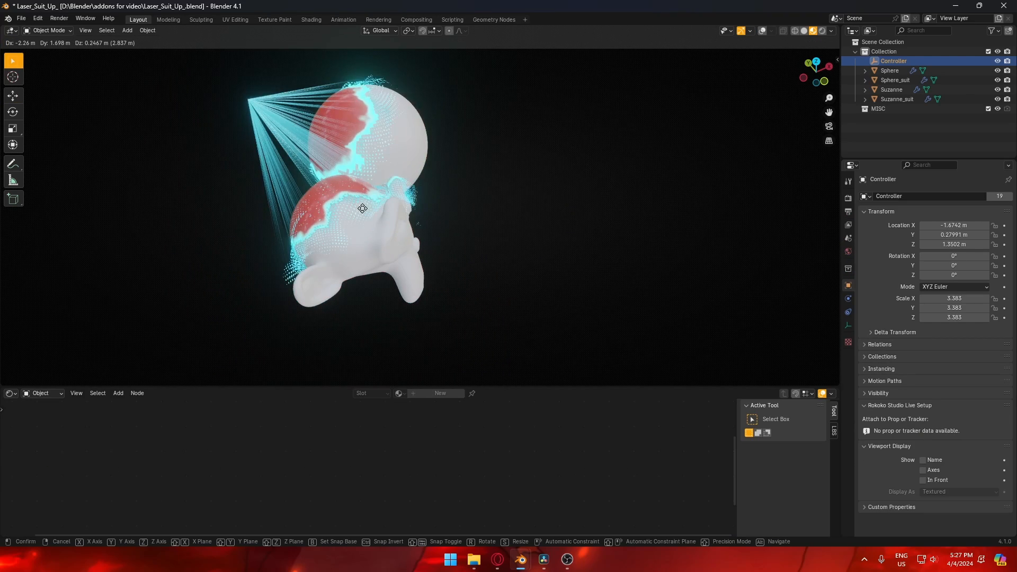
Step: Sweep the Controller across Suzanne and the sphere, then browse the suit's noise and layer settings
click(896, 98)
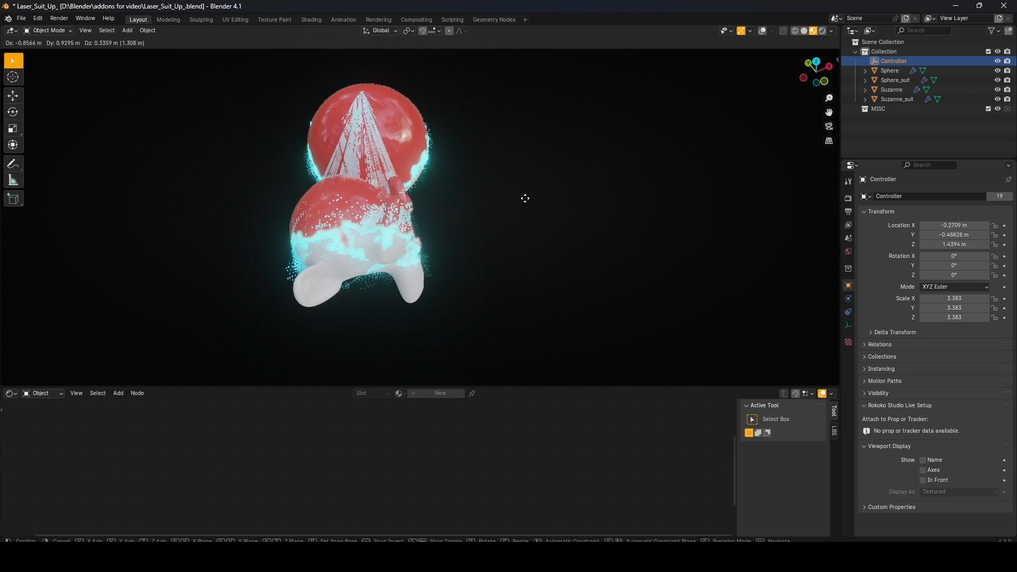
click(897, 98)
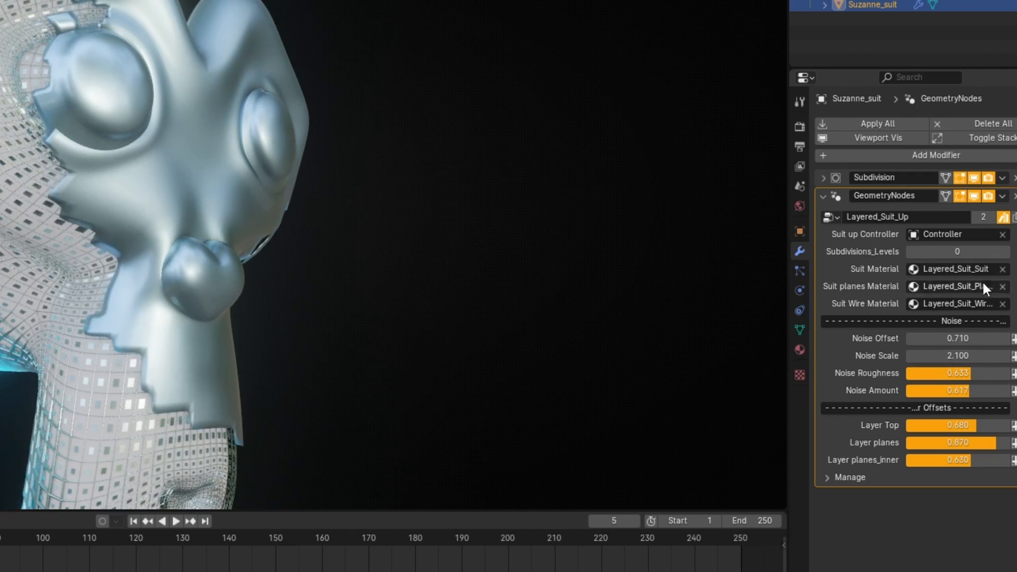
mouse_move(1002, 258)
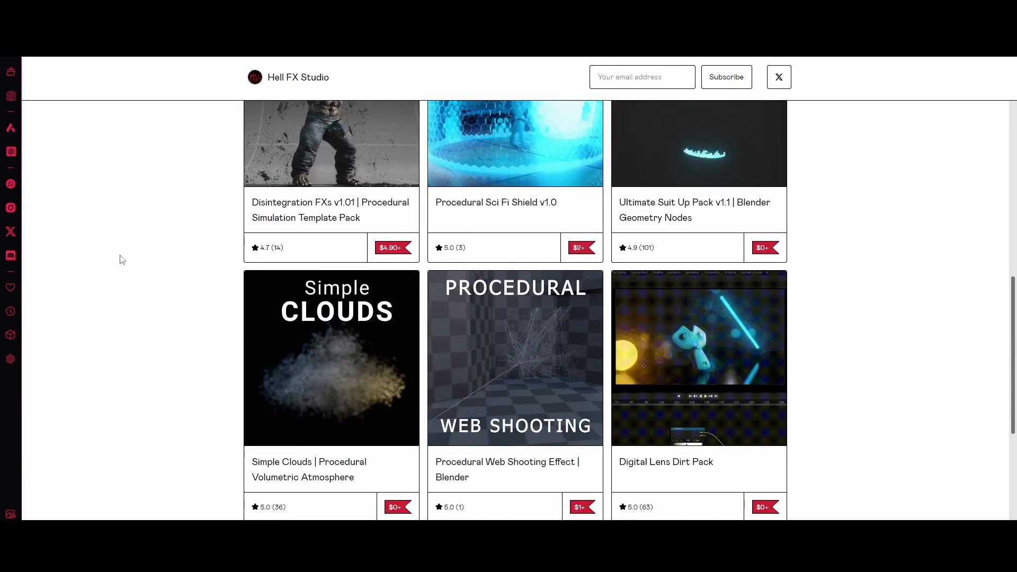
scroll(down, 3)
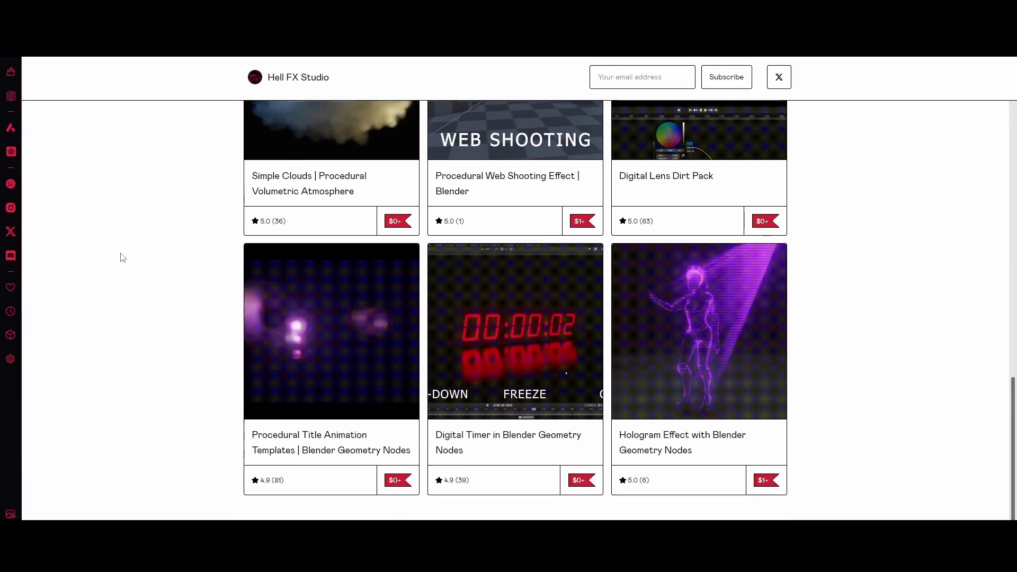